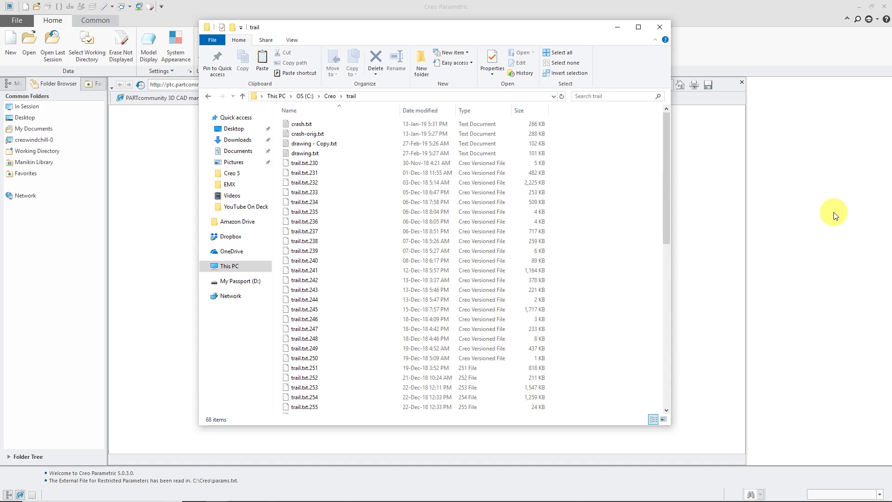
mouse_move(678, 198)
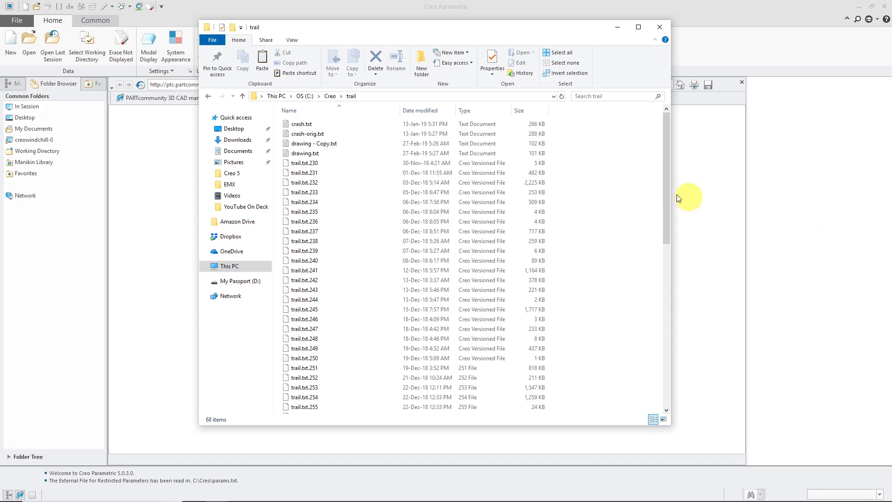
Select drawing.txt in the C:\Creo\trail folder
click(307, 153)
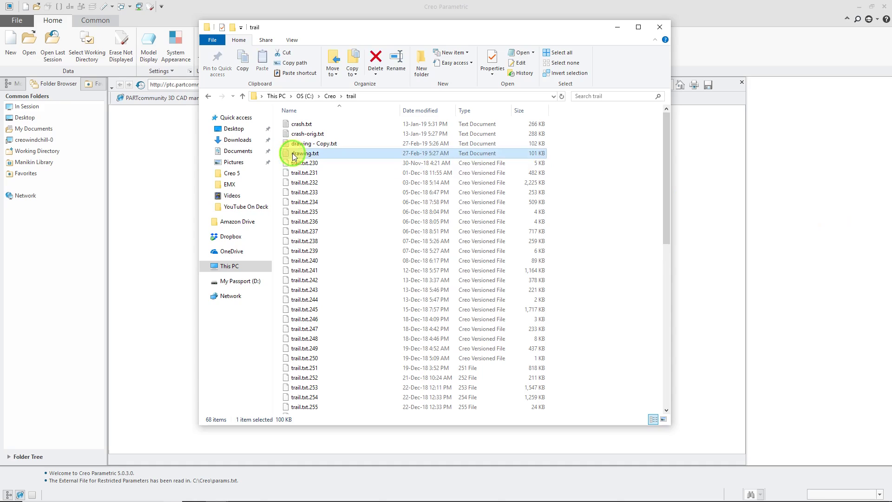
Open drawing.txt in Notepad, scroll to the end of the log, and close it
double_click(305, 153)
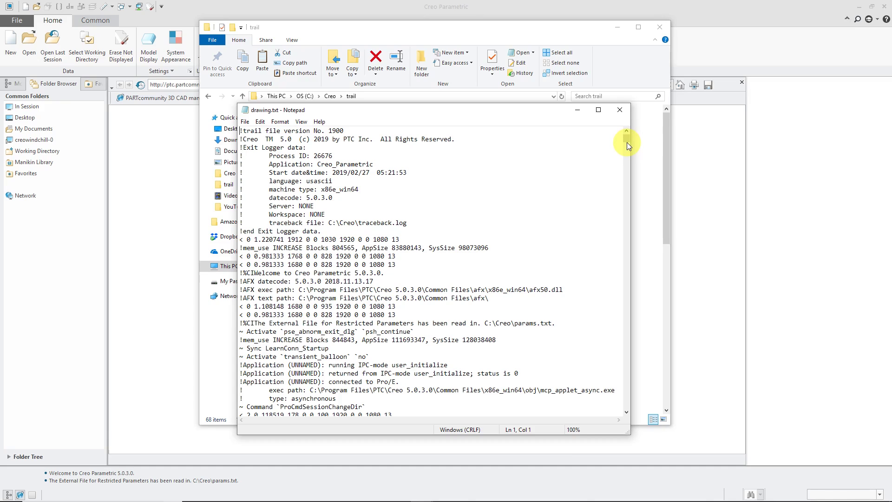
scroll(down, 3)
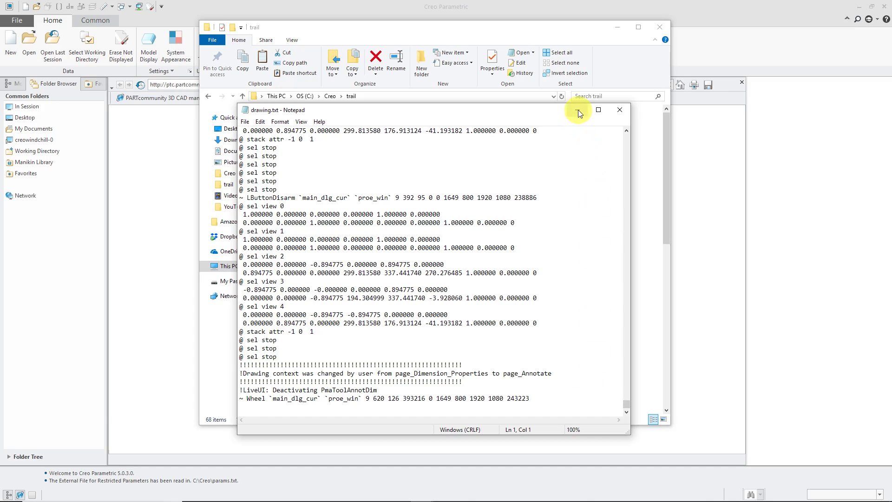
click(580, 110)
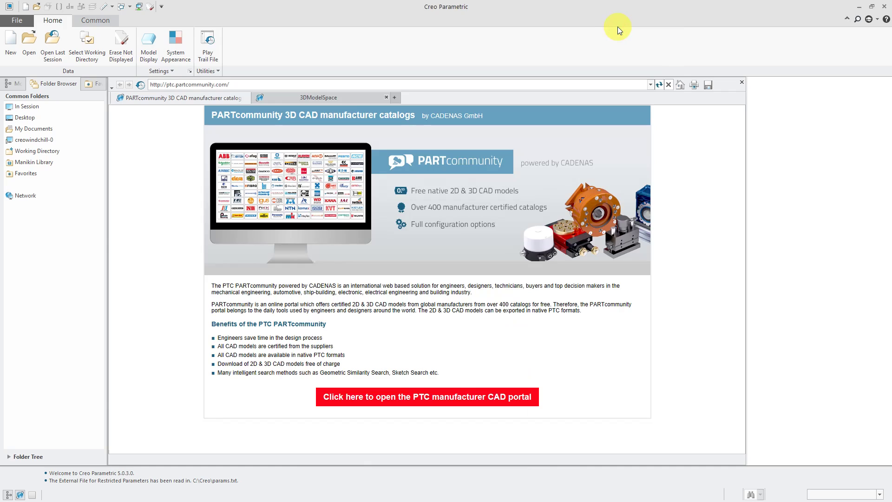
mouse_move(208, 45)
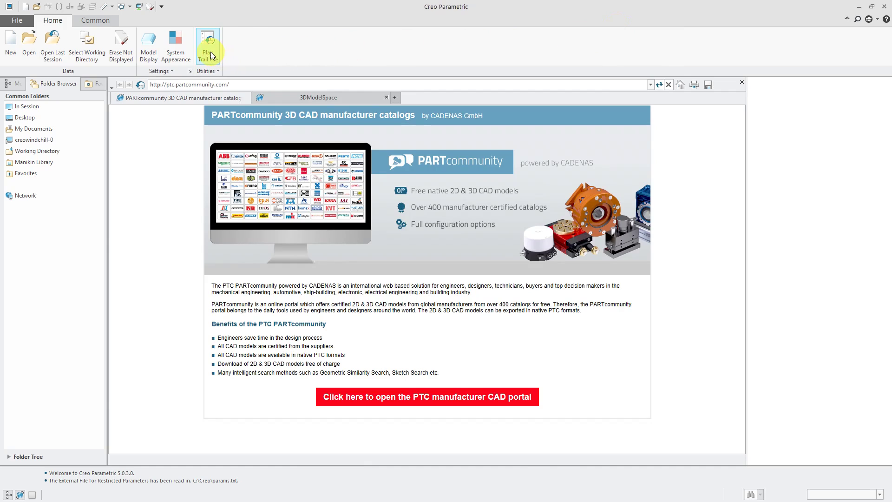
Play the drawing.txt trail file from the trail folder
click(207, 44)
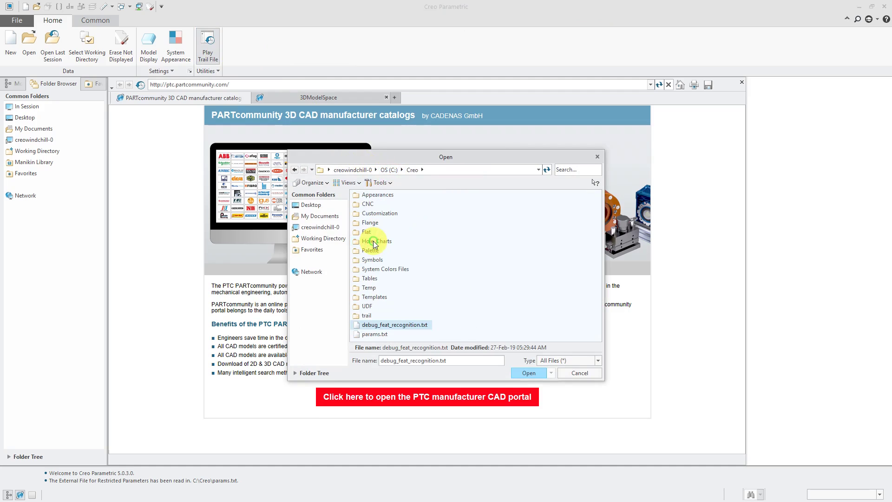
double_click(367, 315)
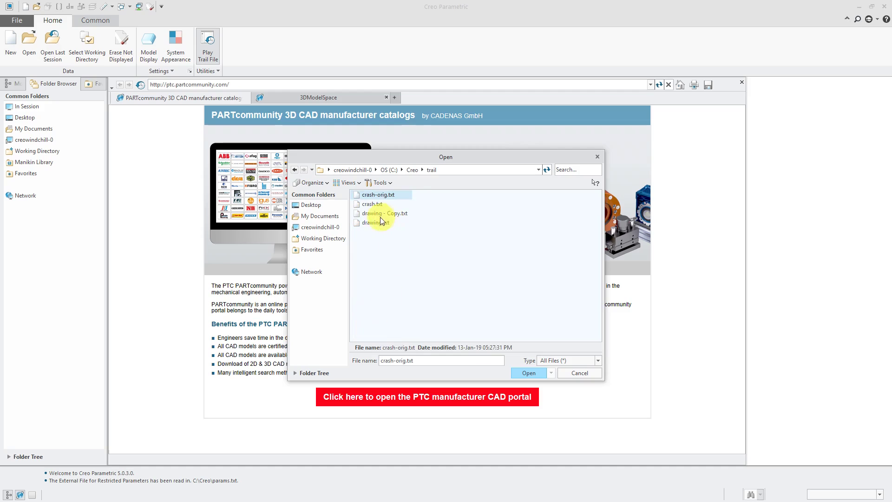
click(376, 223)
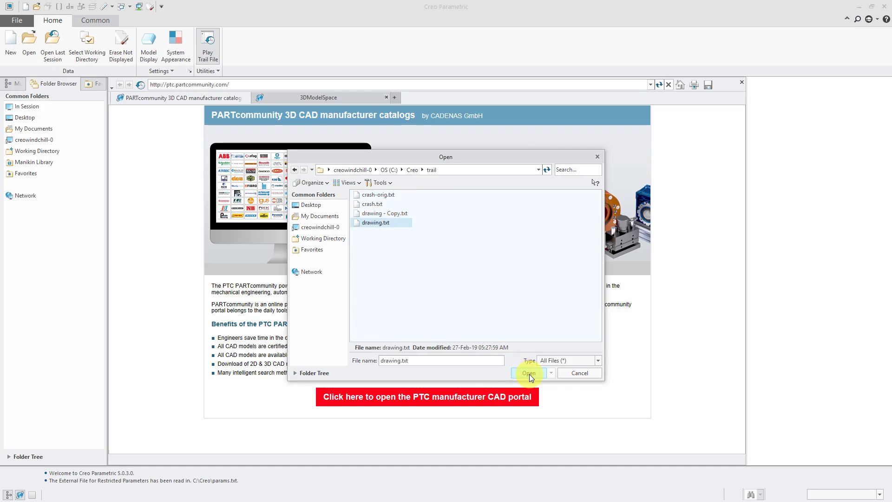
click(528, 372)
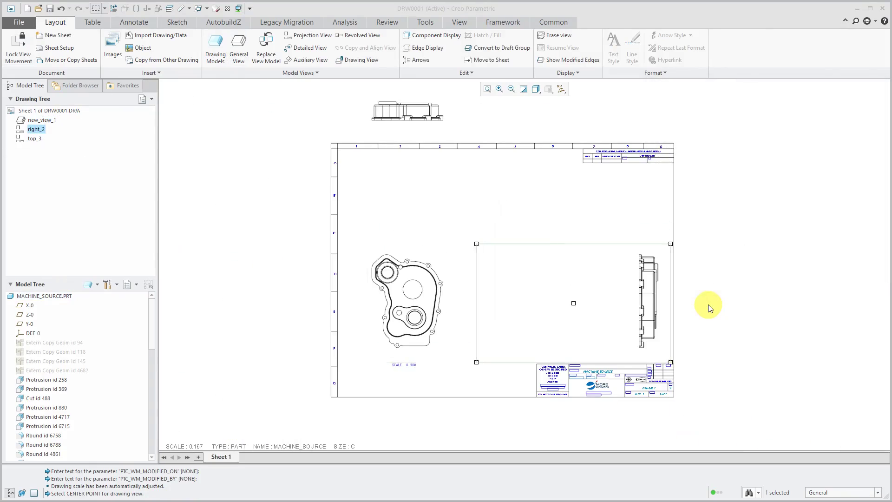
Select the 48.8 dimension on the side view as the replay adds dimensions
click(133, 22)
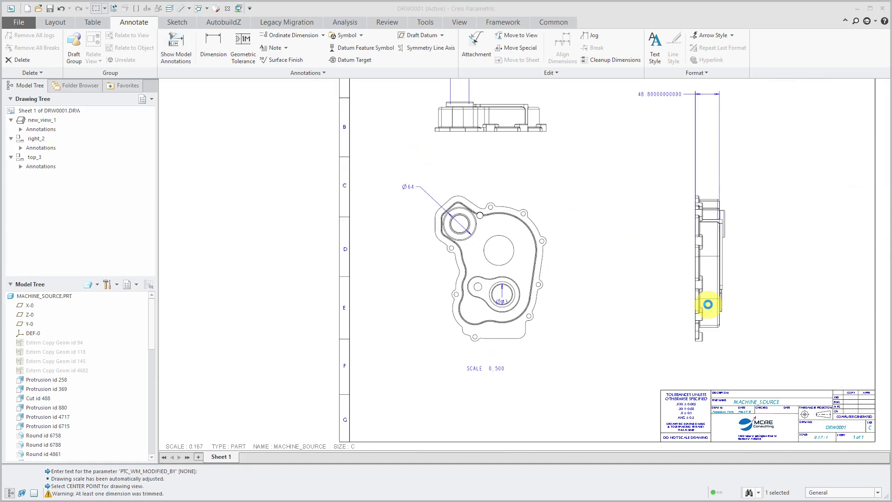
click(708, 304)
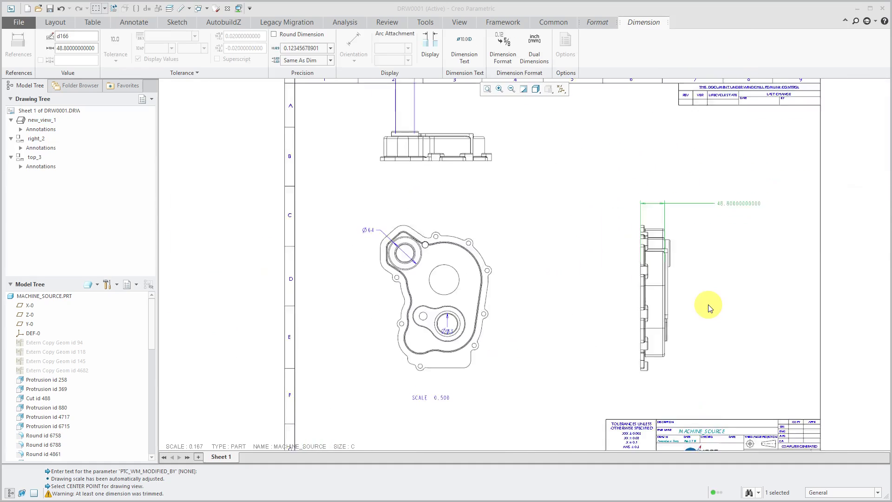